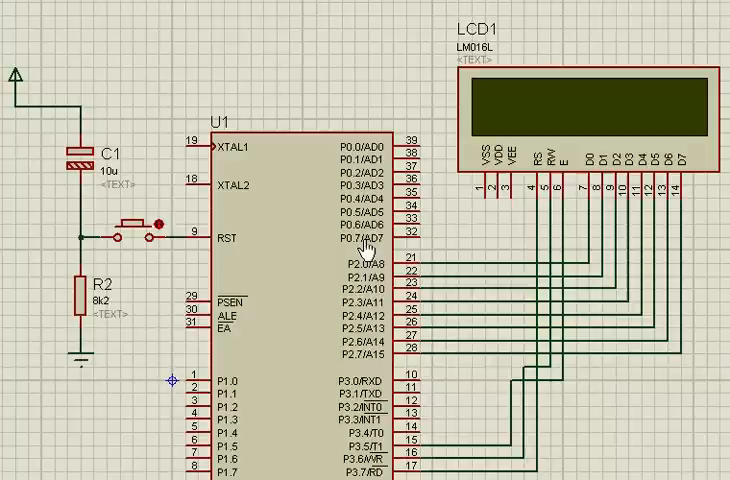
pyautogui.moveTo(225, 286)
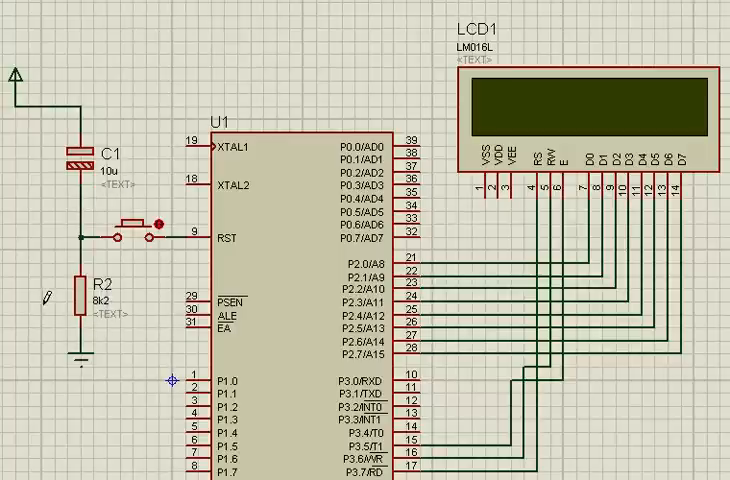
pyautogui.moveTo(150, 258)
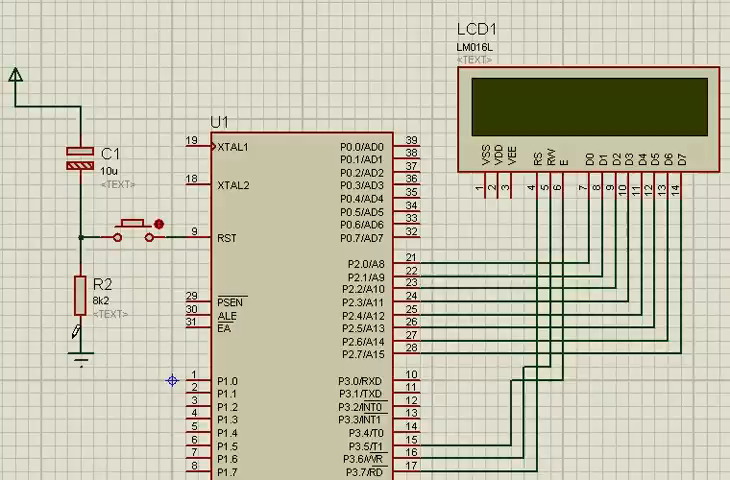
# Open the Edit Component Value dialog for capacitor C1 in the reset circuit
pyautogui.click(145, 228)
pyautogui.write('1')
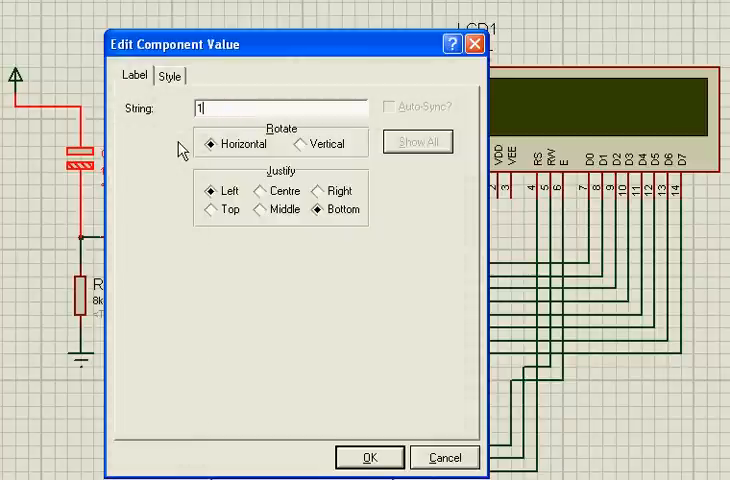
# Enter 1000 as capacitor C1's value string and confirm with OK
pyautogui.write('000')
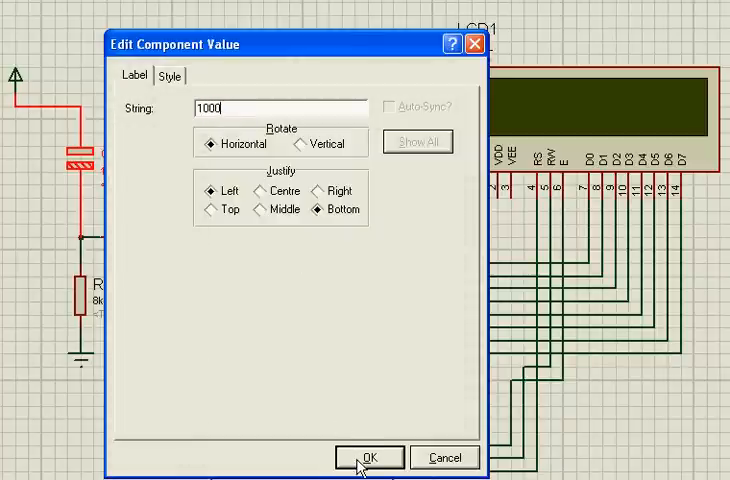
pyautogui.click(377, 457)
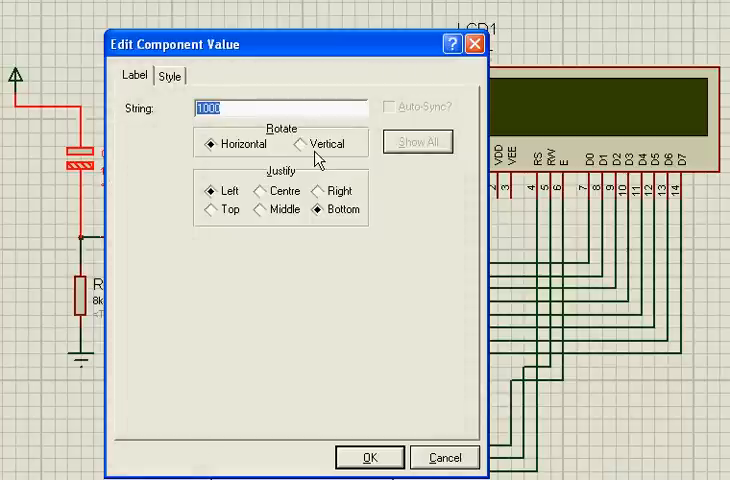
# Replace capacitor C1's value string with 0.1u and confirm with OK
pyautogui.write('0.1u')
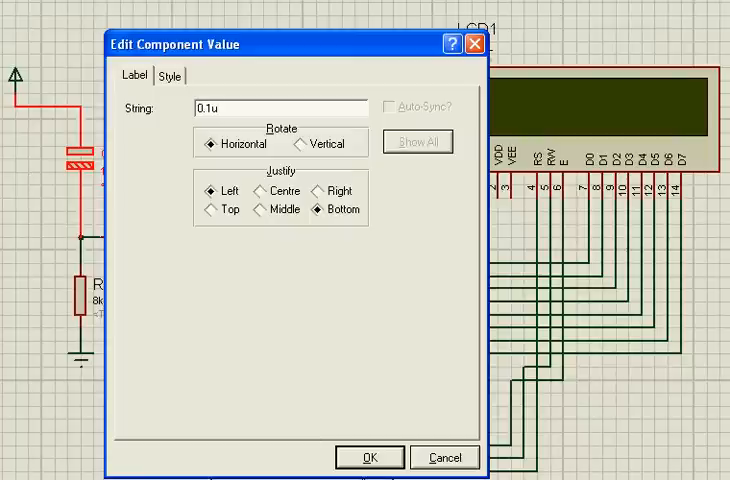
pyautogui.click(374, 457)
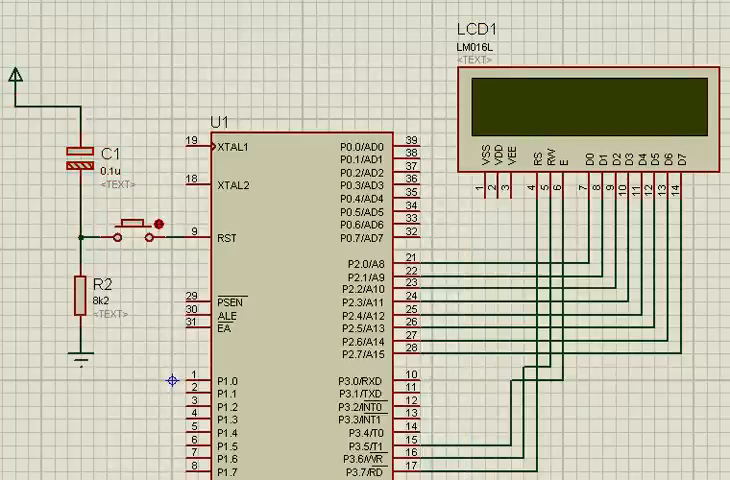